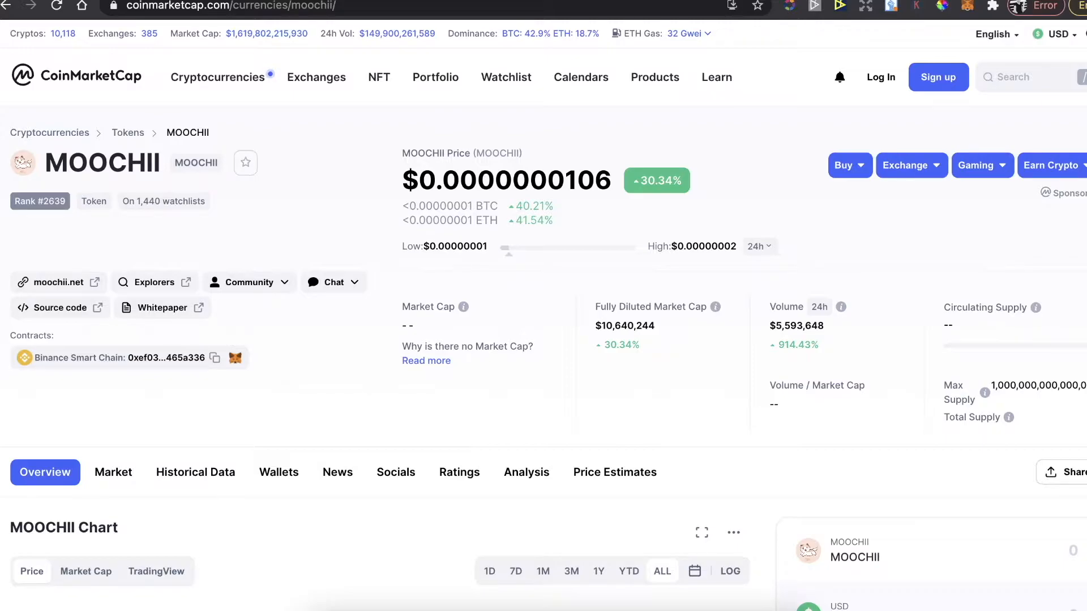
mouse_move(914, 190)
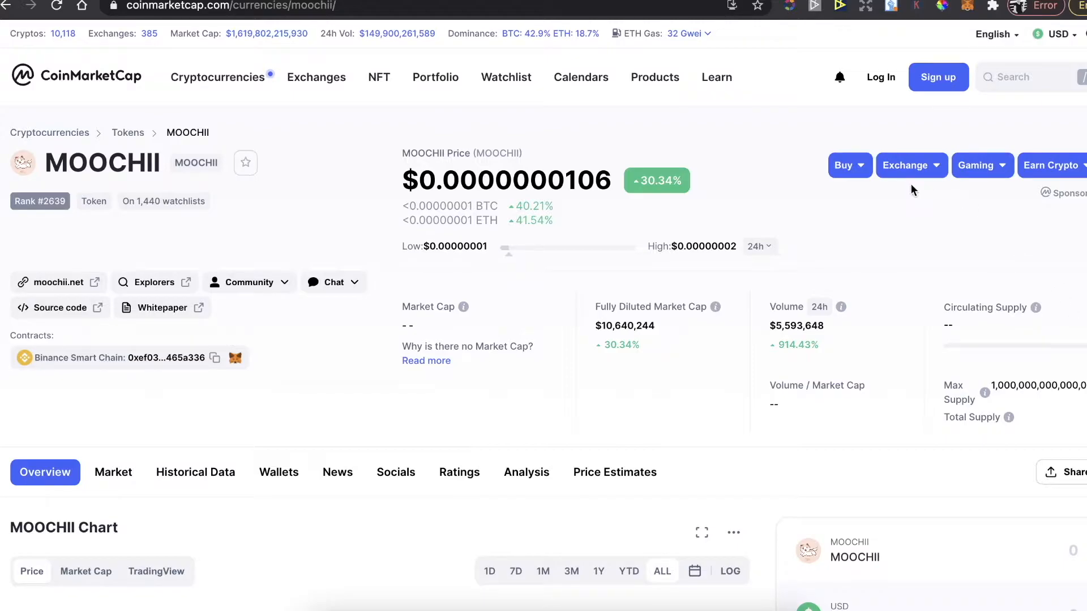
mouse_move(968, 13)
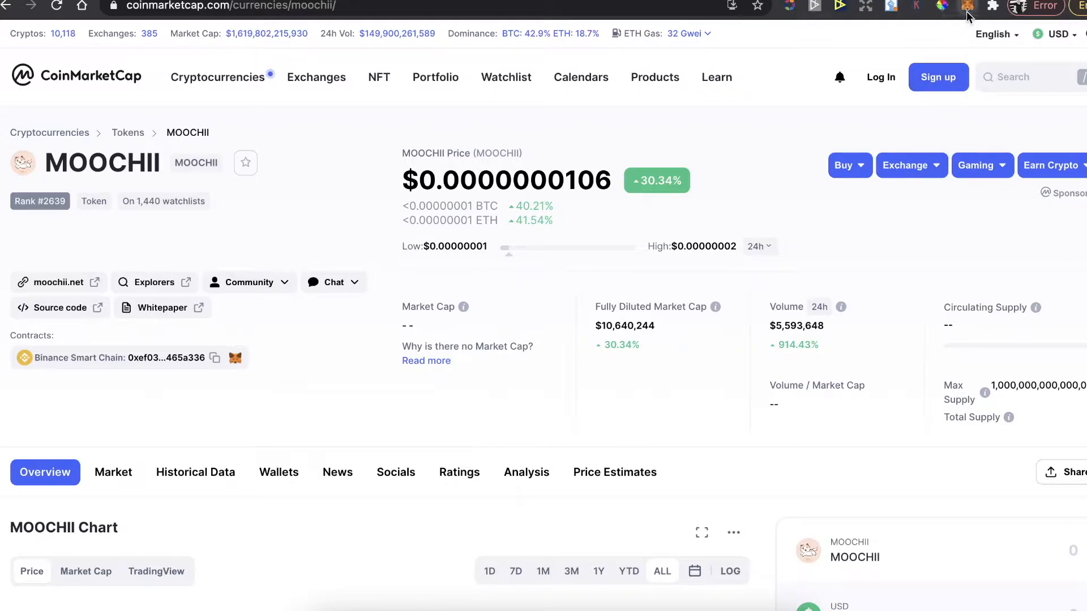
Step: Show Account 1 in the MetaMask popup with its 0 BNB balance on Smart Chain
left_click(966, 7)
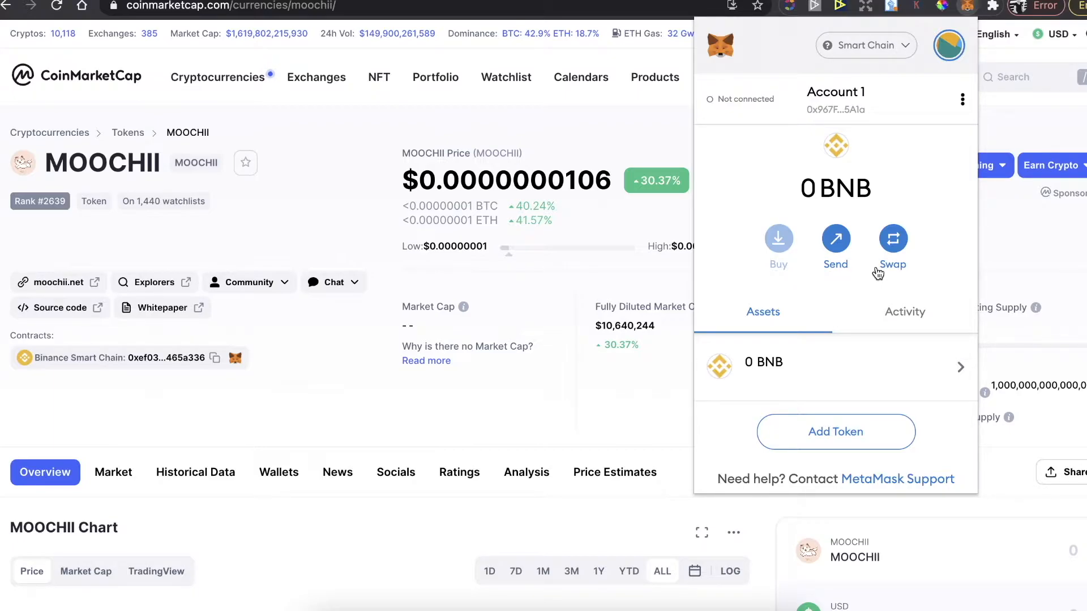
mouse_move(868, 325)
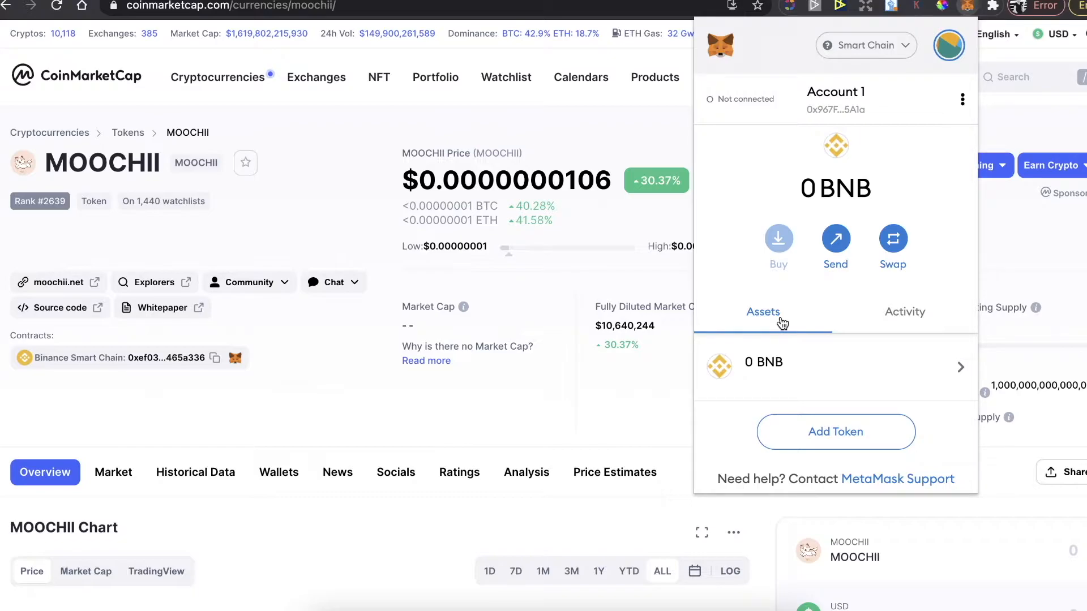
mouse_move(490, 286)
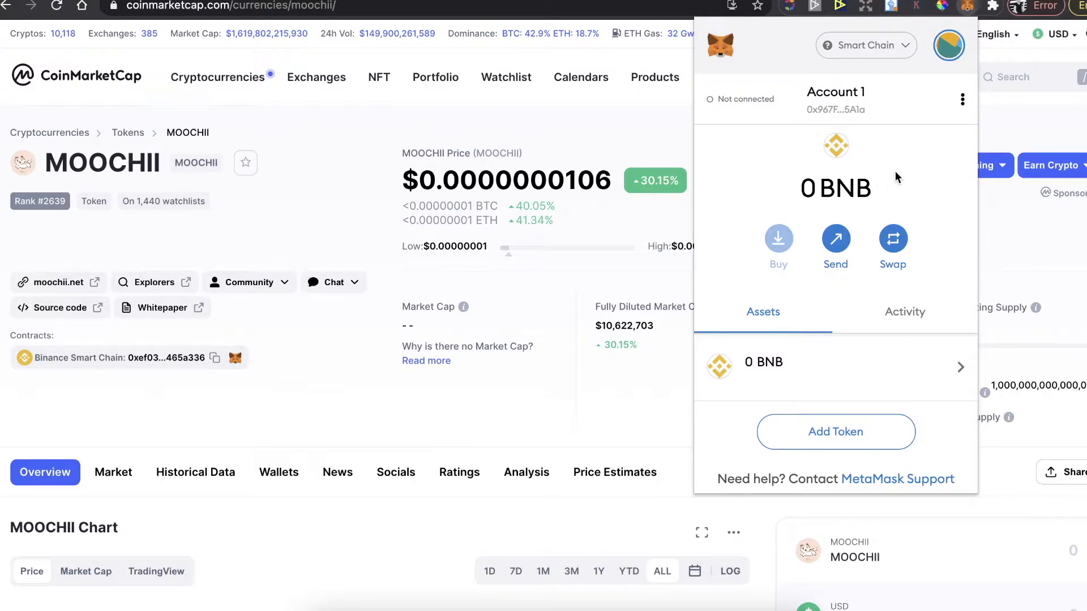
left_click(865, 45)
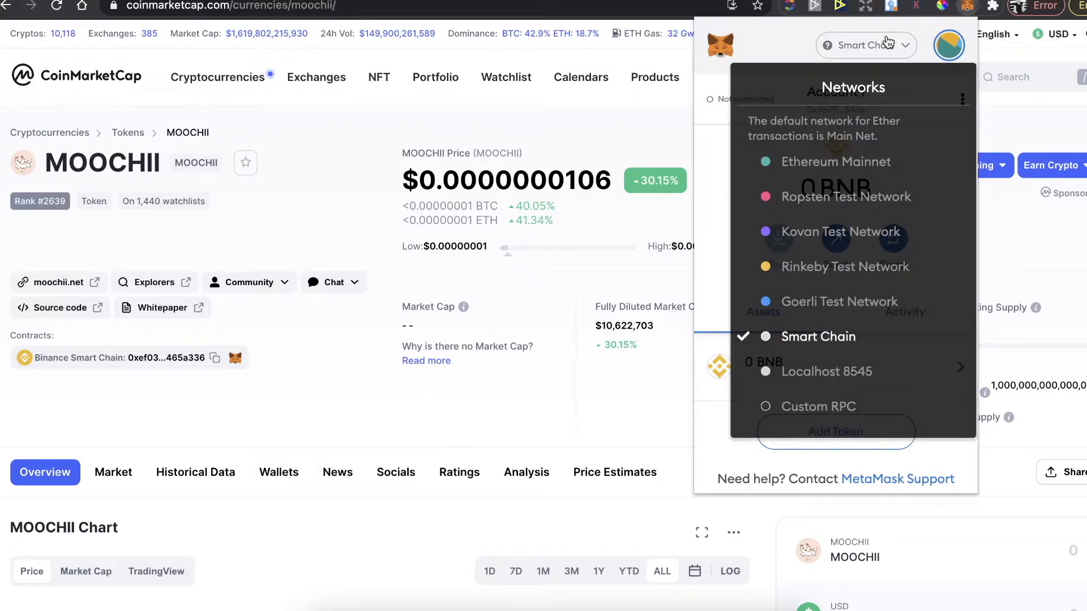
mouse_move(841, 231)
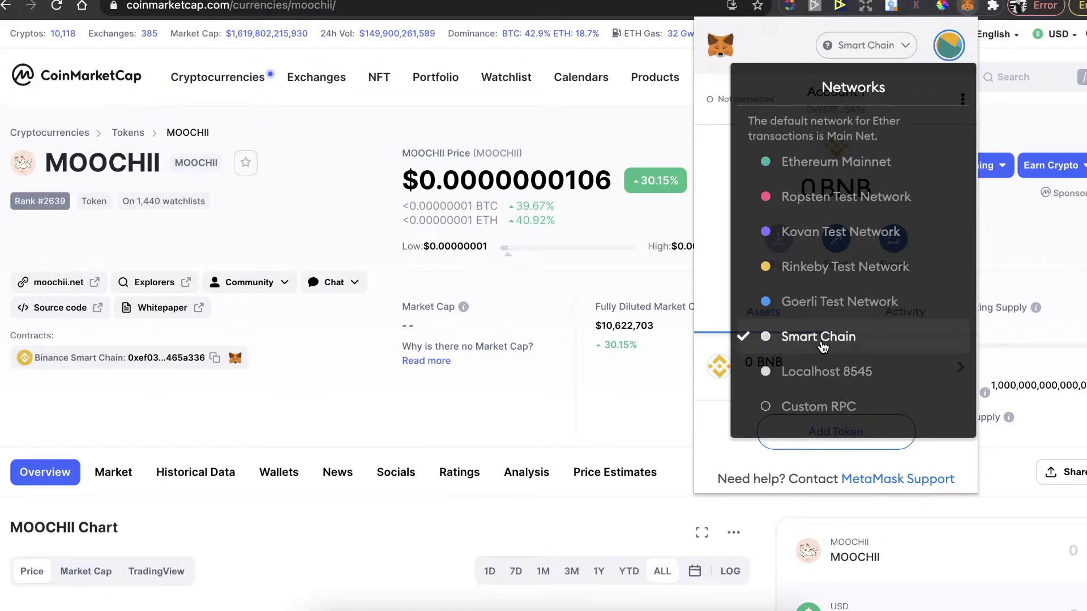
left_click(818, 337)
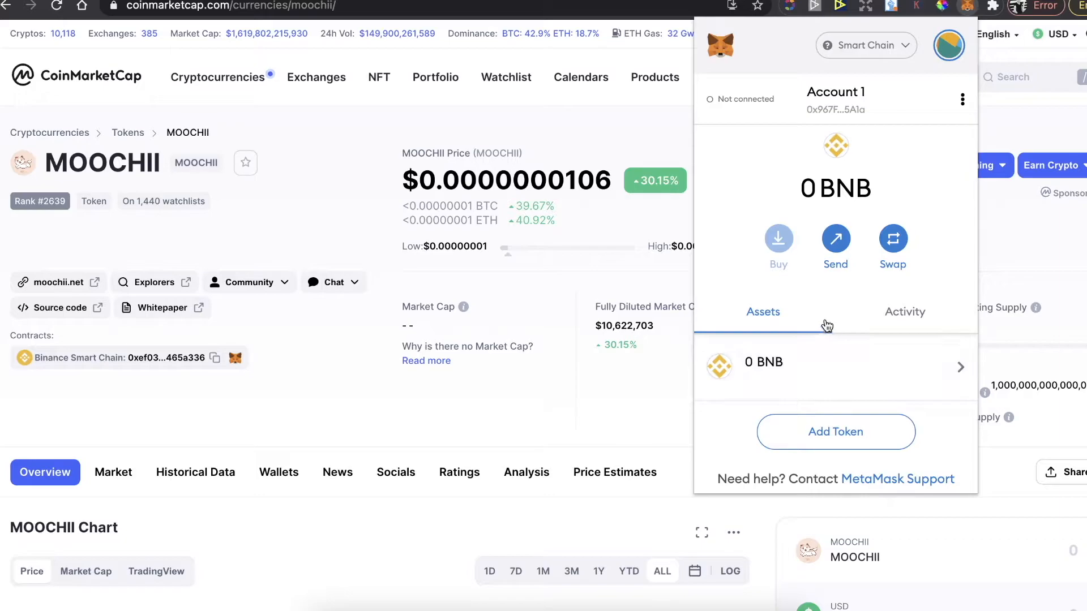
mouse_move(878, 187)
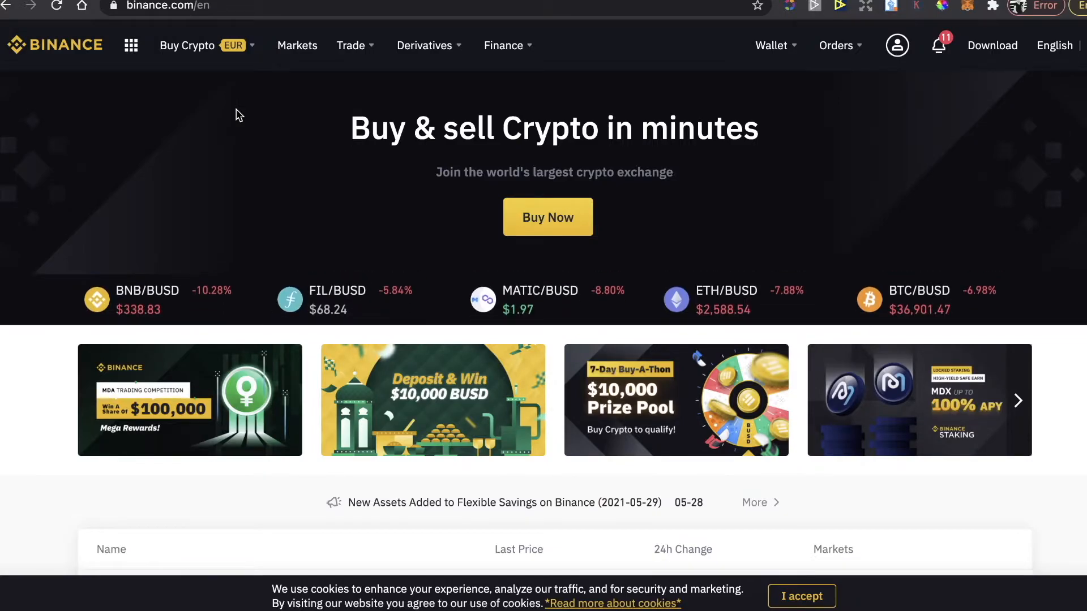
mouse_move(233, 109)
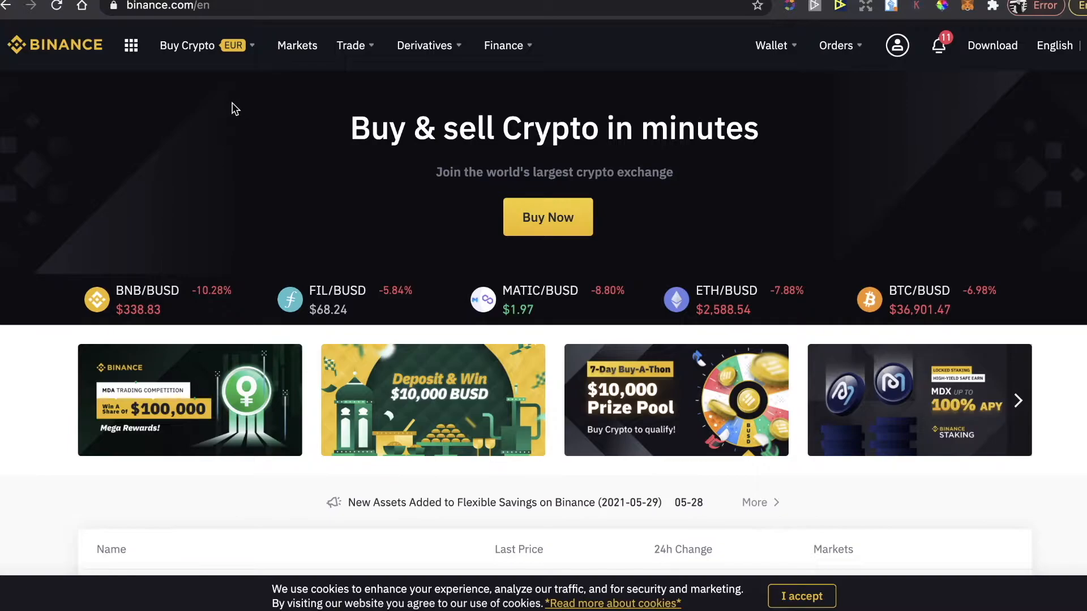
Step: Reveal Binance's Buy Crypto payment options: bank deposit, card, P2P and third-party
left_click(187, 46)
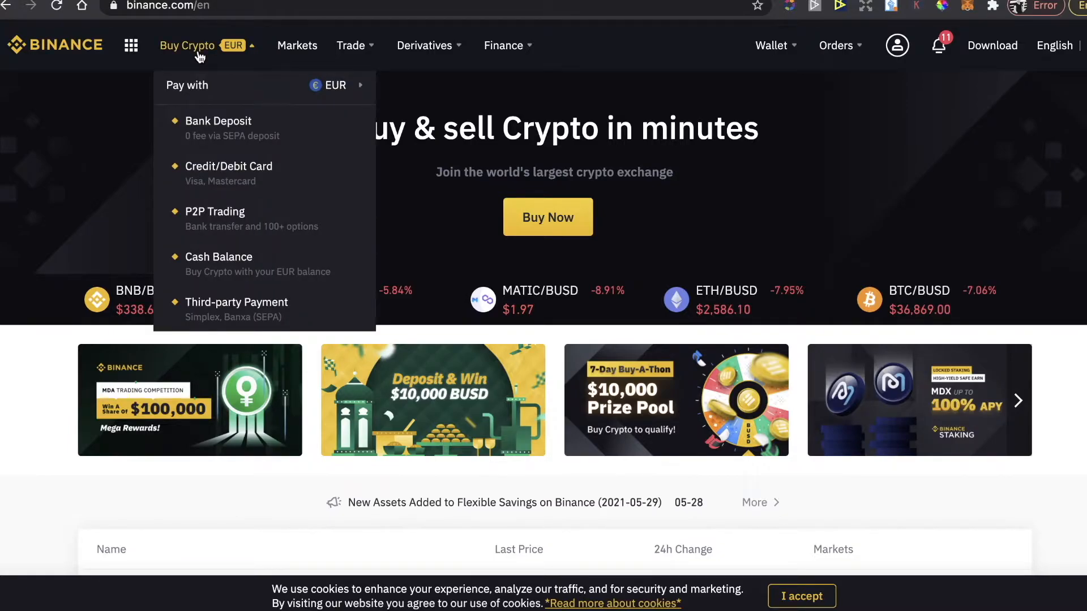
left_click(335, 85)
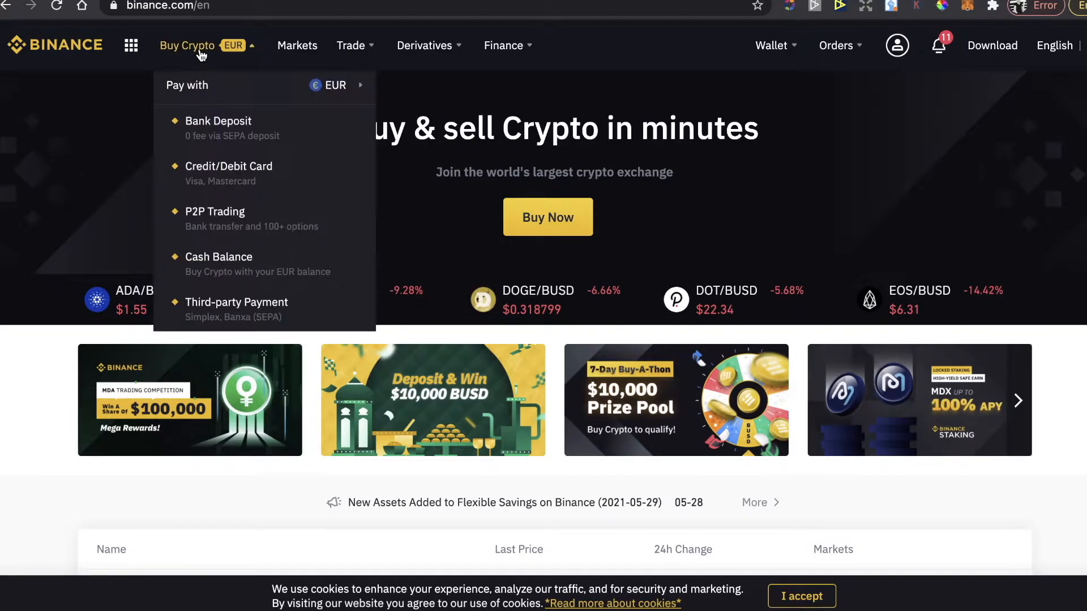
mouse_move(239, 167)
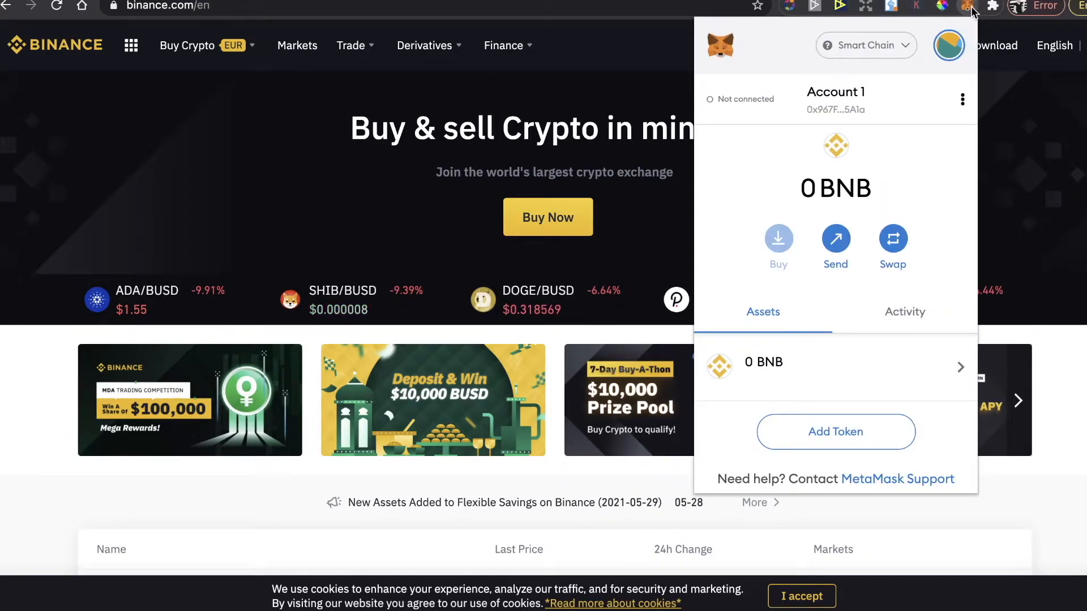
mouse_move(836, 101)
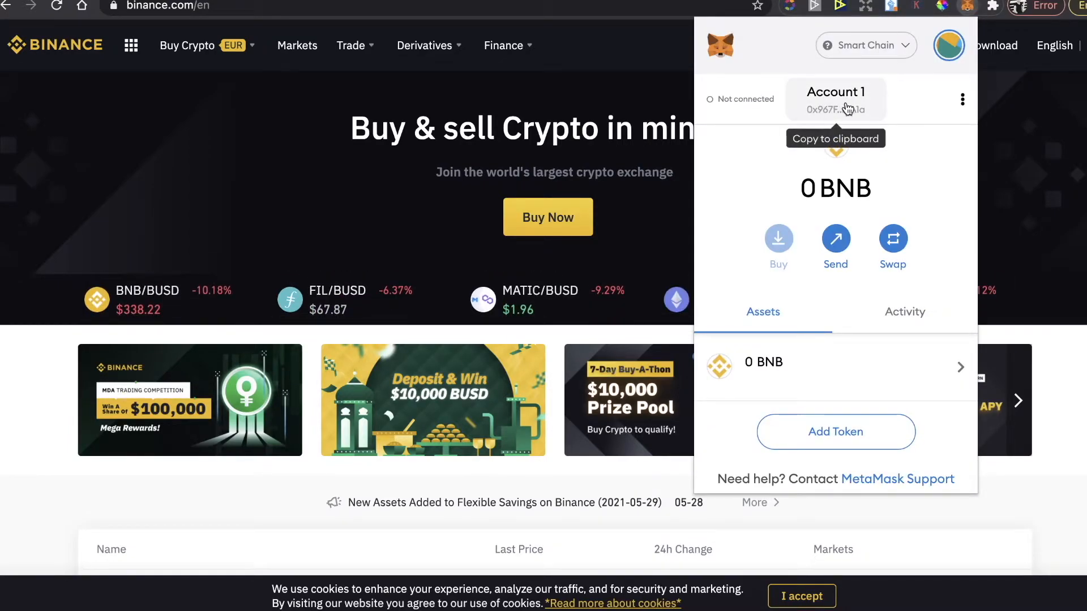
Step: Copy the Account 1 wallet address from the MetaMask popup
left_click(836, 100)
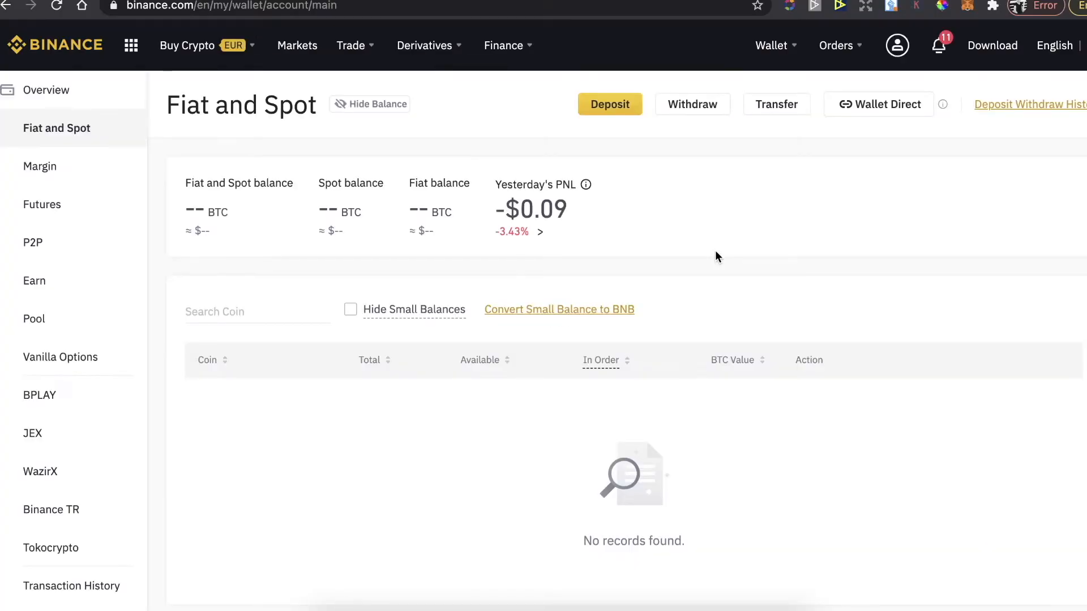
scroll("down", 3)
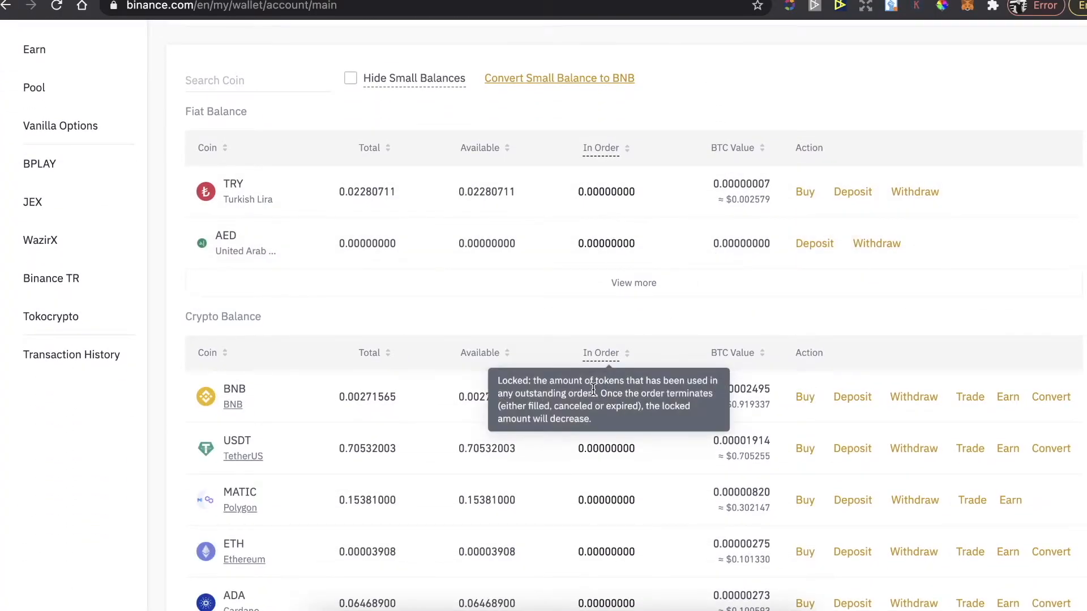
left_click(913, 396)
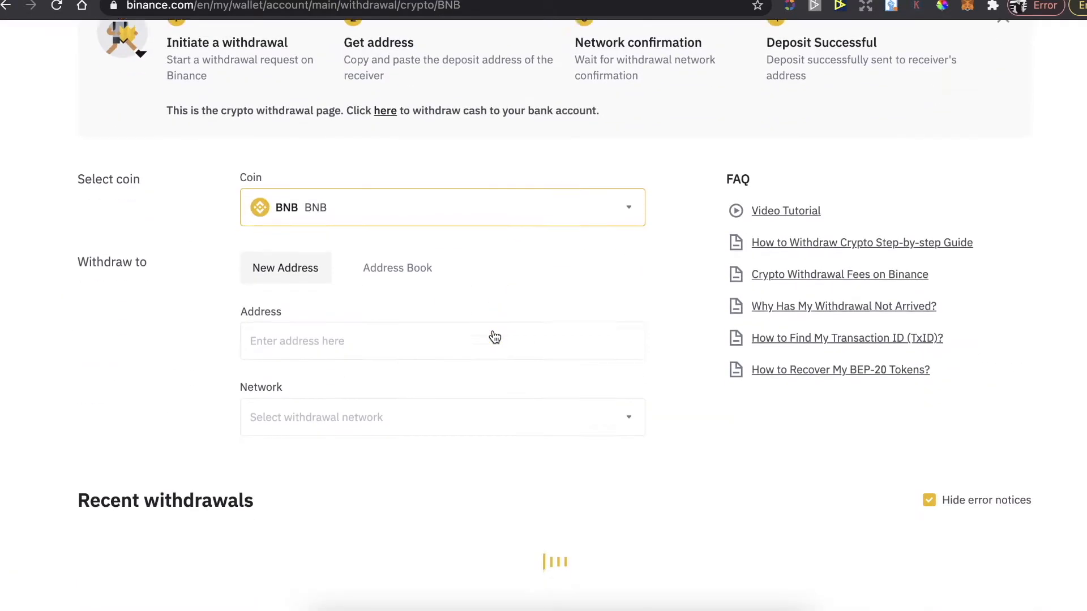
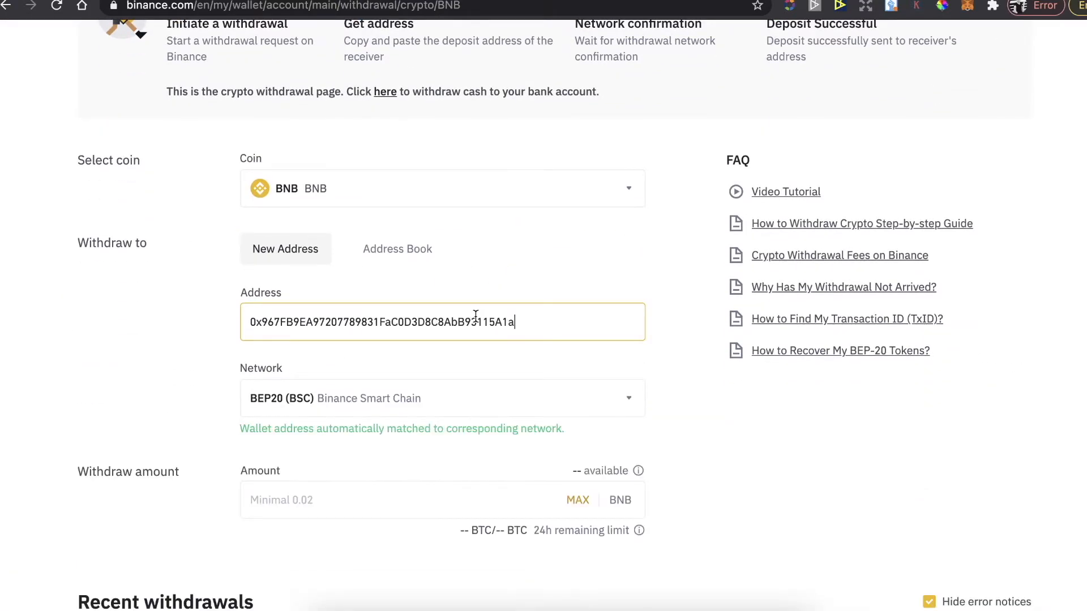
scroll("down", 3)
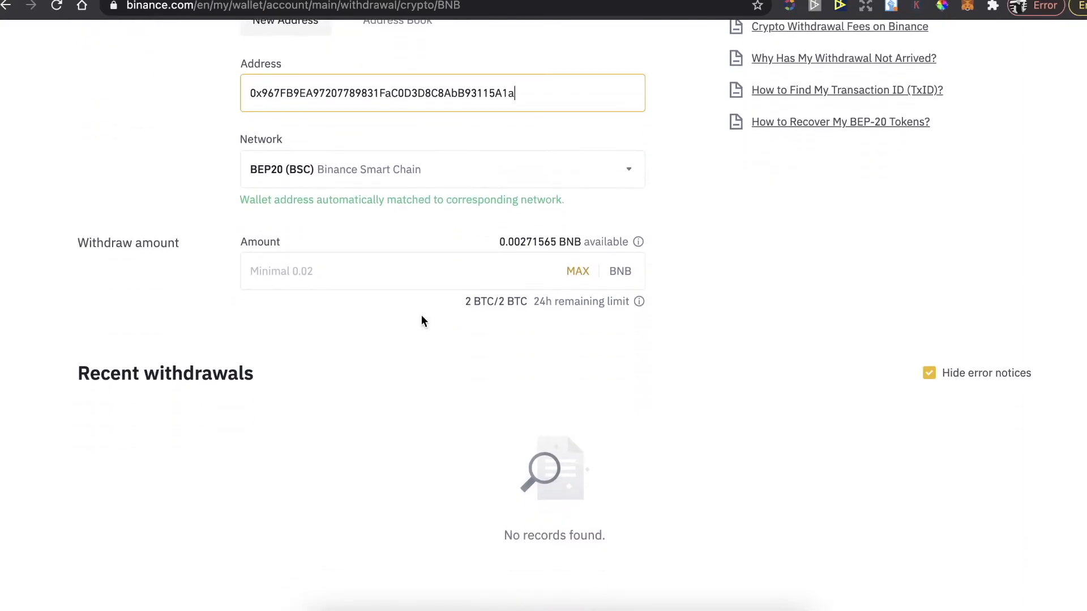
left_click(406, 270)
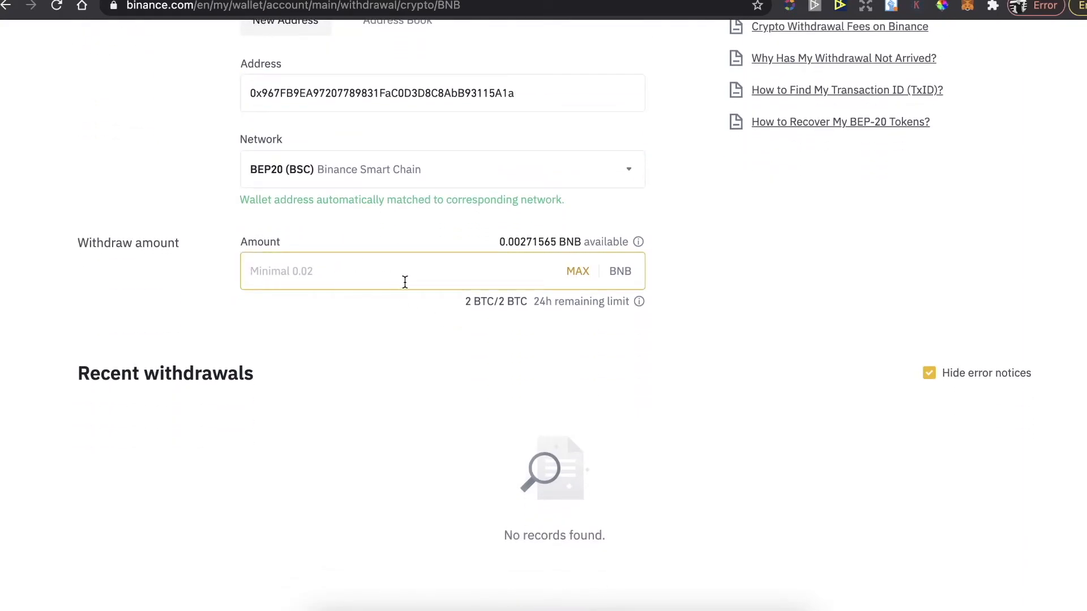
mouse_move(617, 350)
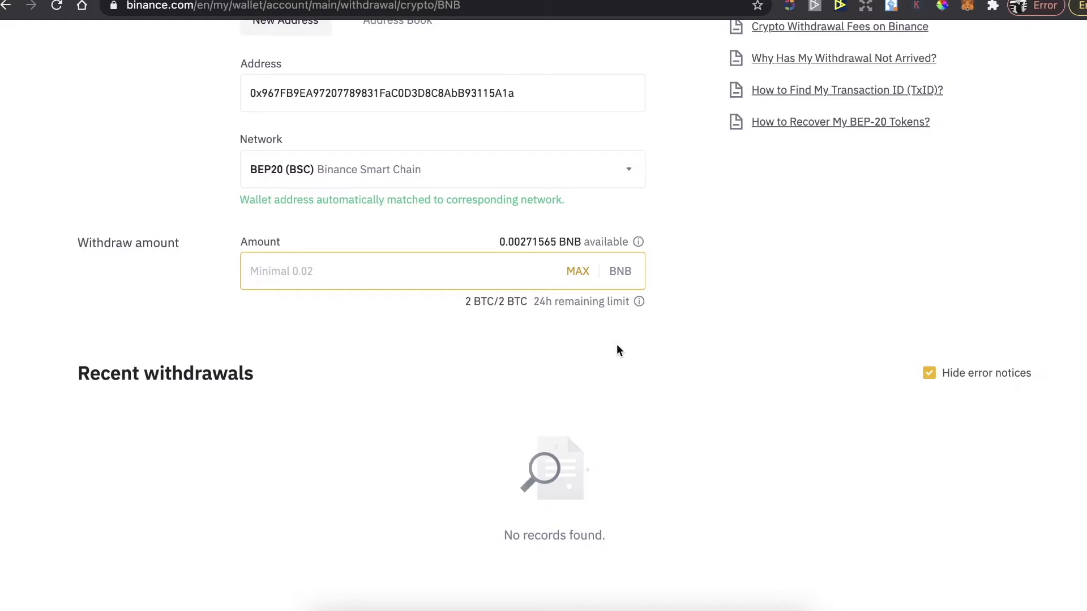
scroll("up", 3)
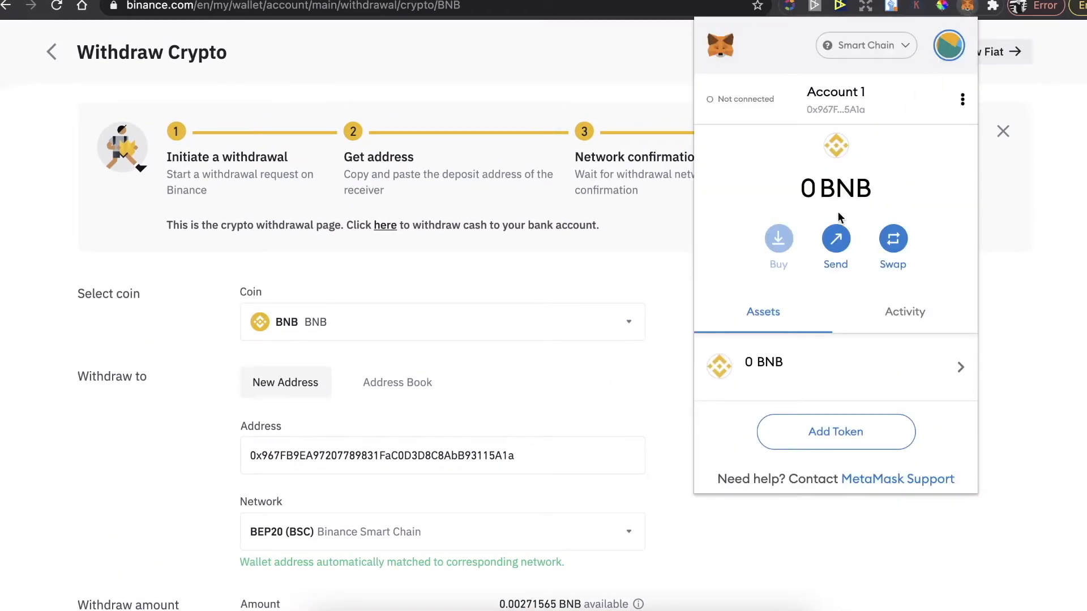
mouse_move(875, 177)
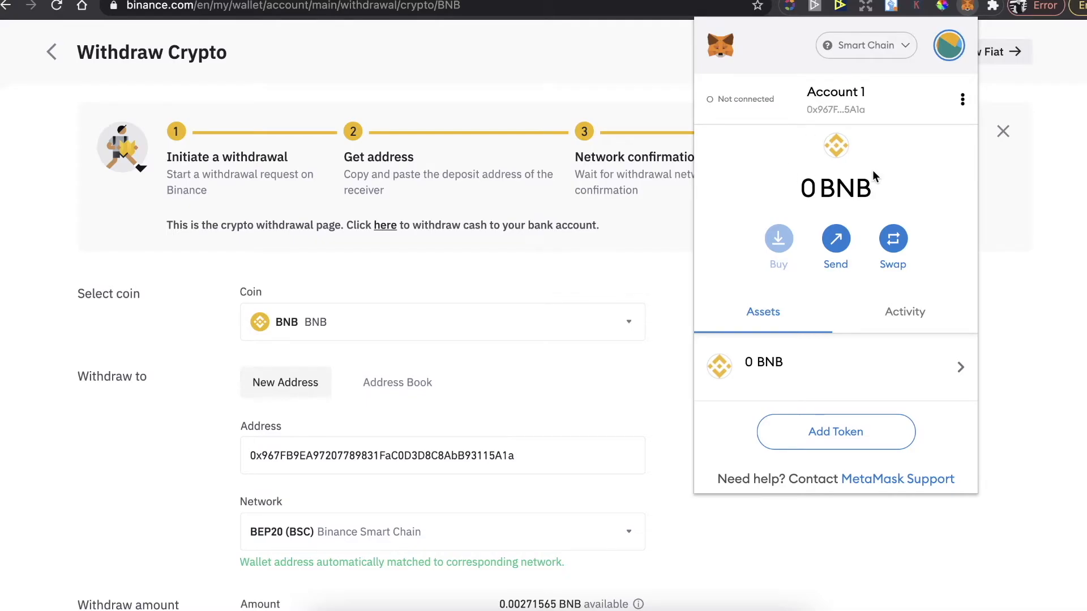
mouse_move(875, 175)
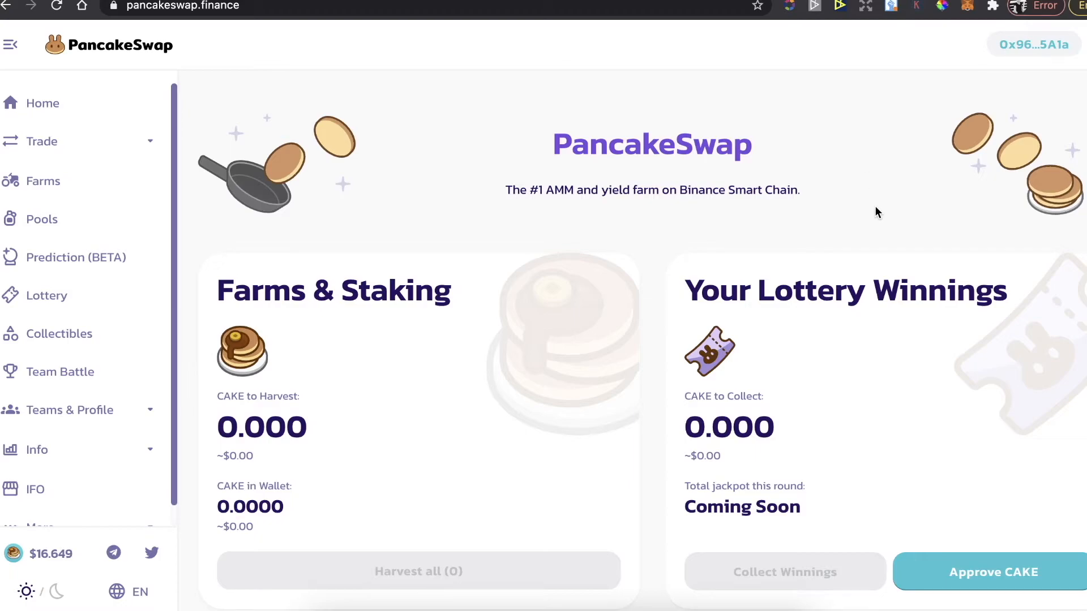
mouse_move(916, 159)
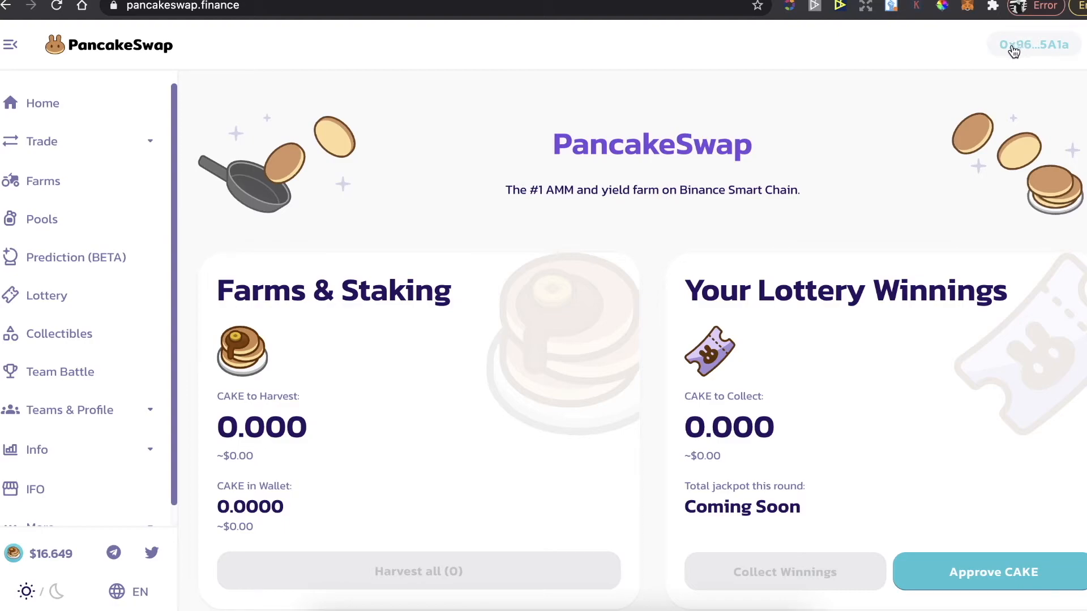
mouse_move(592, 143)
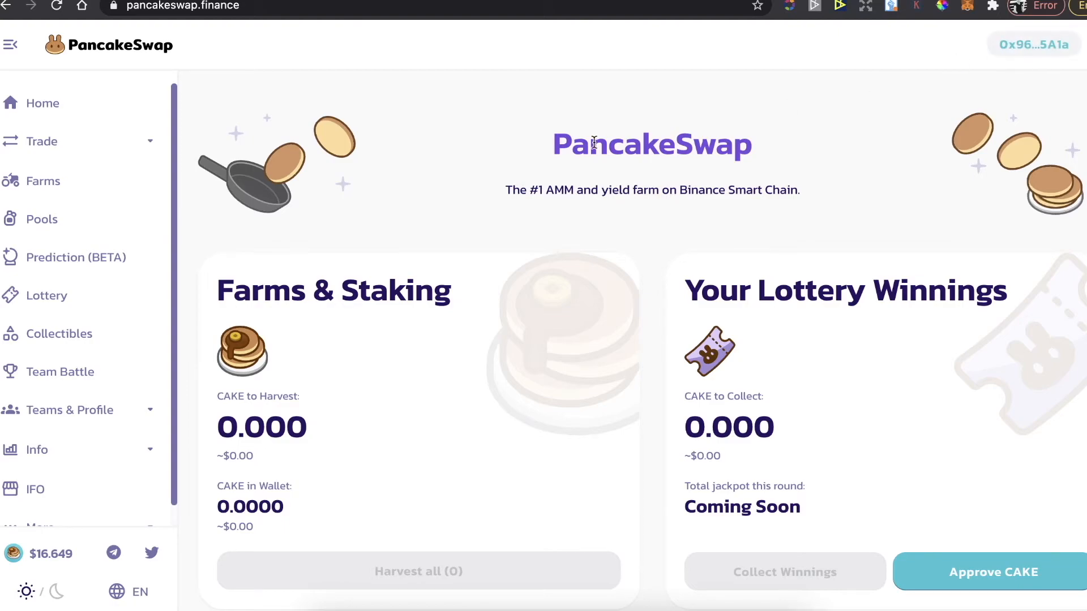
mouse_move(759, 86)
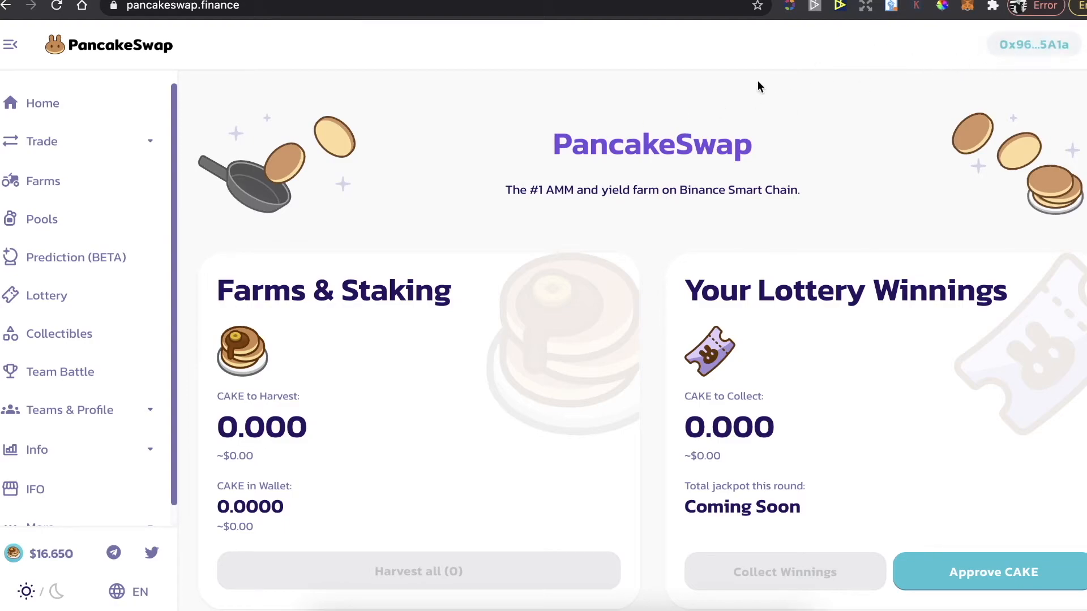
mouse_move(137, 141)
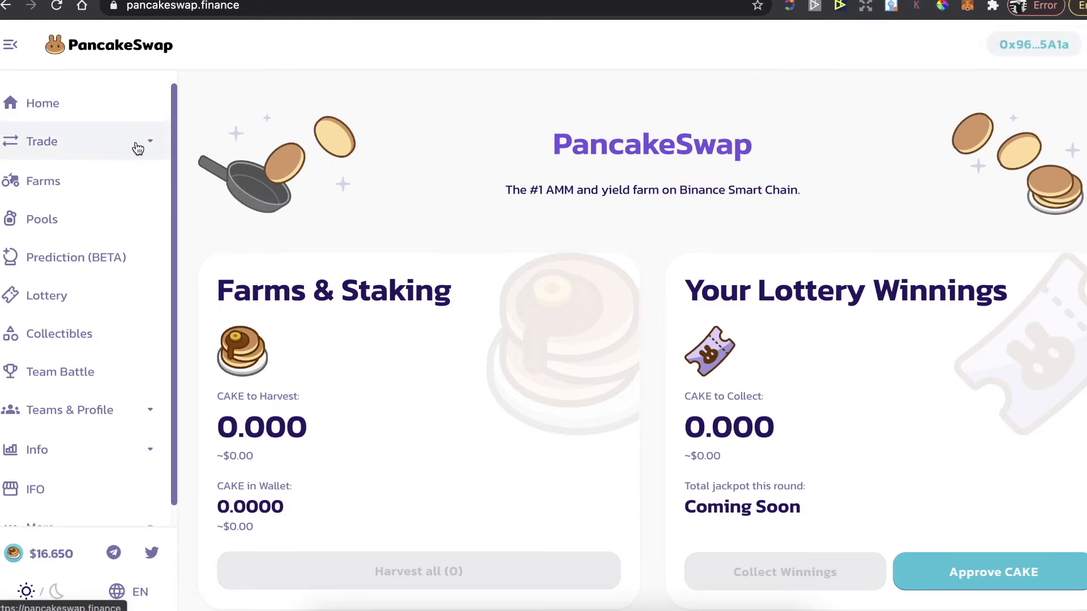
Step: Reach the Exchange page with a BNB swap and no receiving token chosen yet
left_click(42, 141)
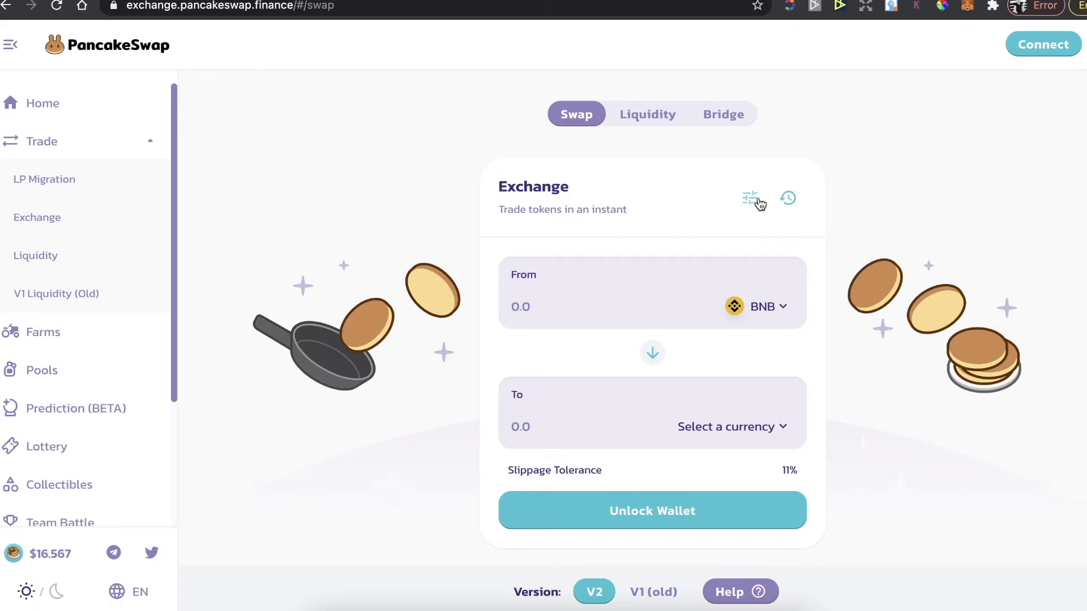
Step: Set slippage tolerance to 0.5% in the swap settings and bring up the receiving-token list
left_click(753, 198)
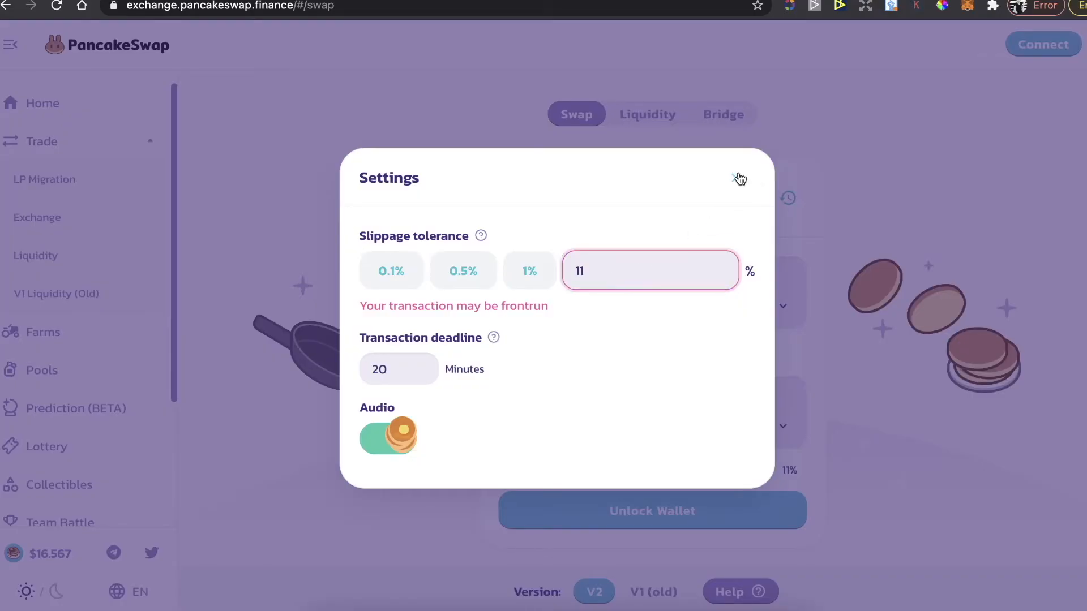
left_click(739, 178)
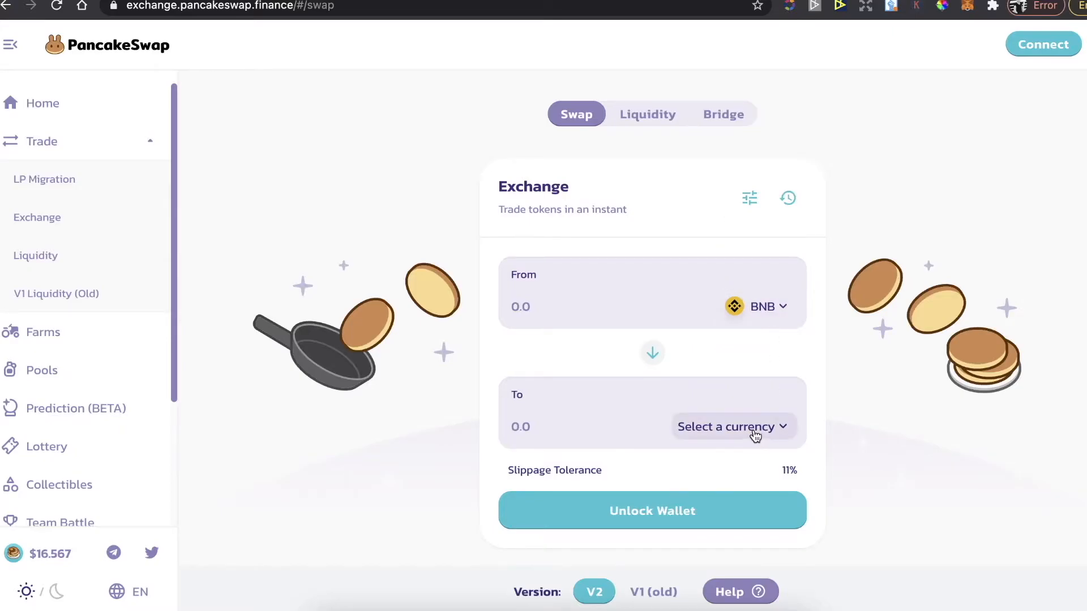
mouse_move(787, 198)
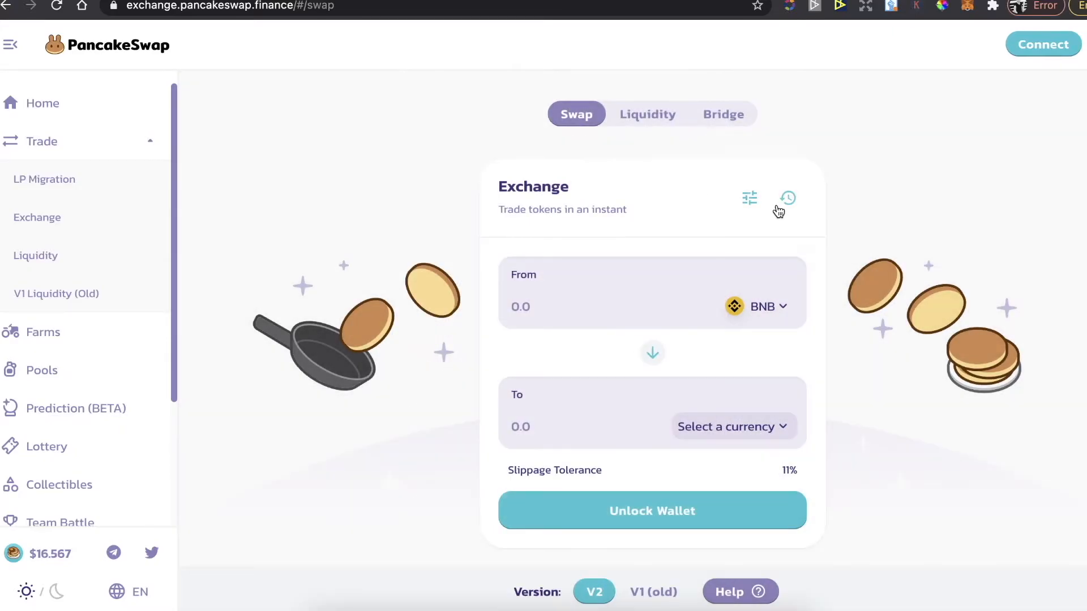
left_click(748, 198)
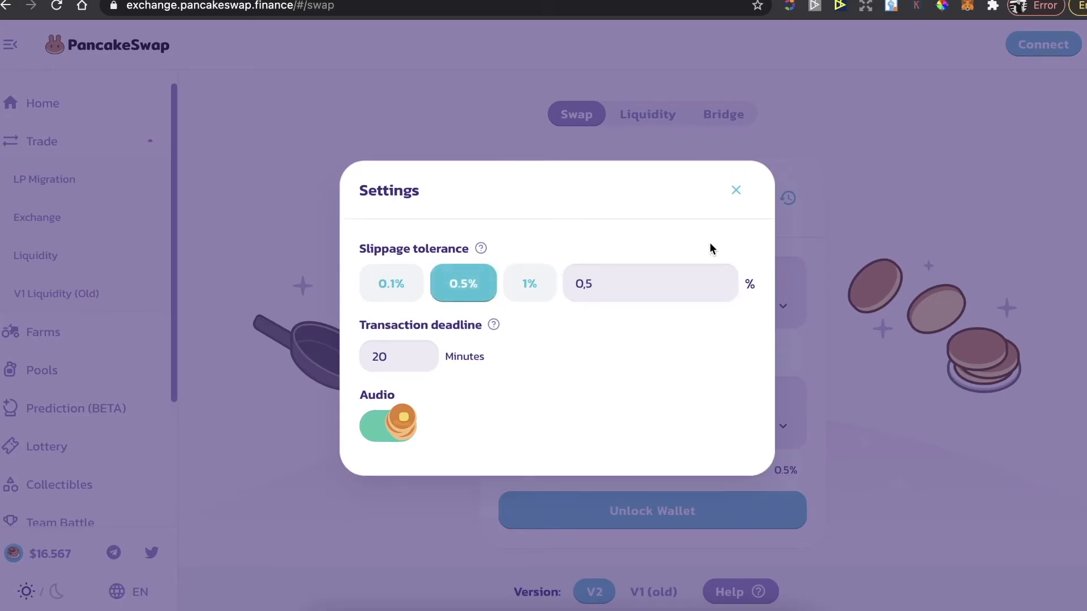
left_click(735, 191)
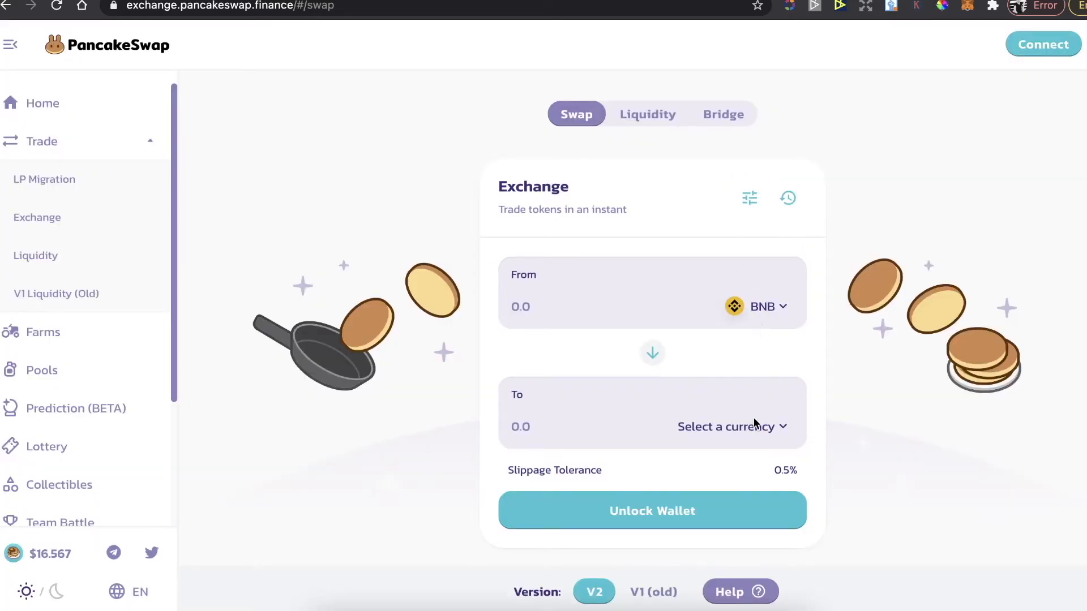
left_click(725, 427)
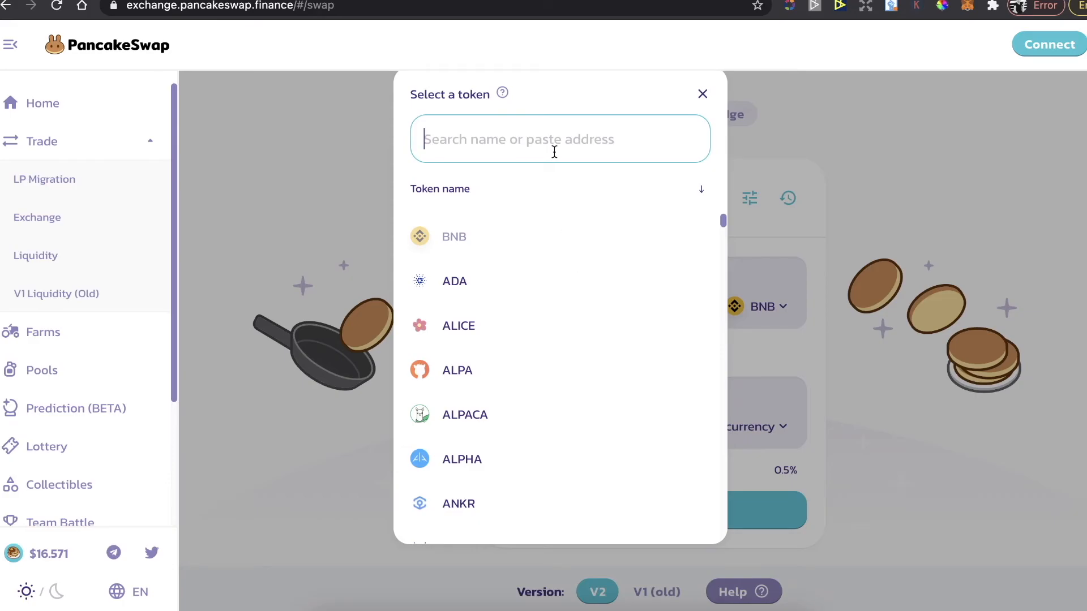
mouse_move(491, 11)
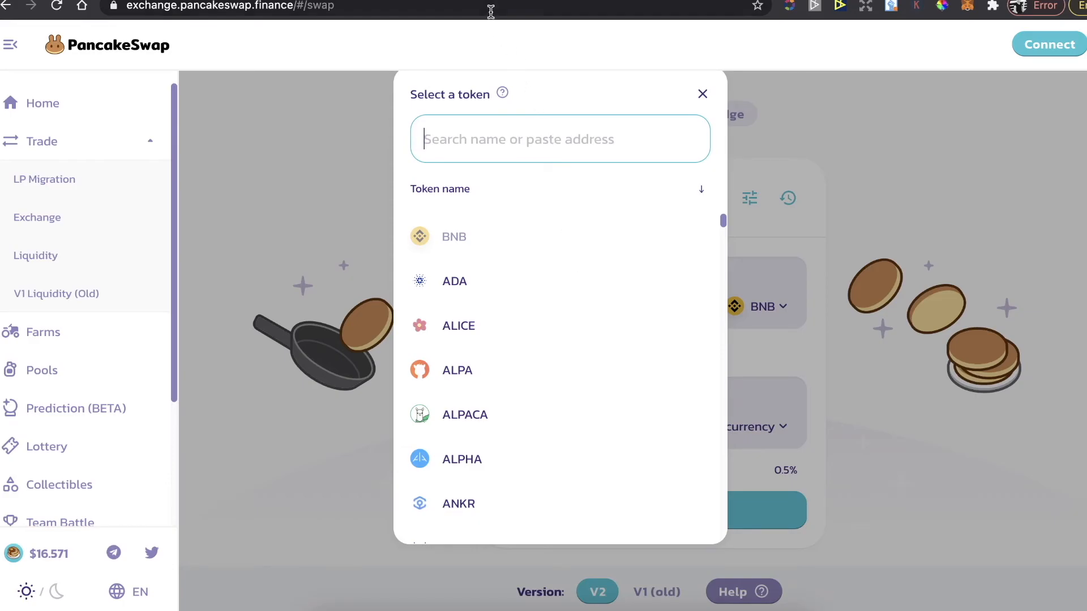
Step: Copy MOOCHII's contract address from CoinMarketCap and select MOOCHII as the token to receive
left_click(229, 6)
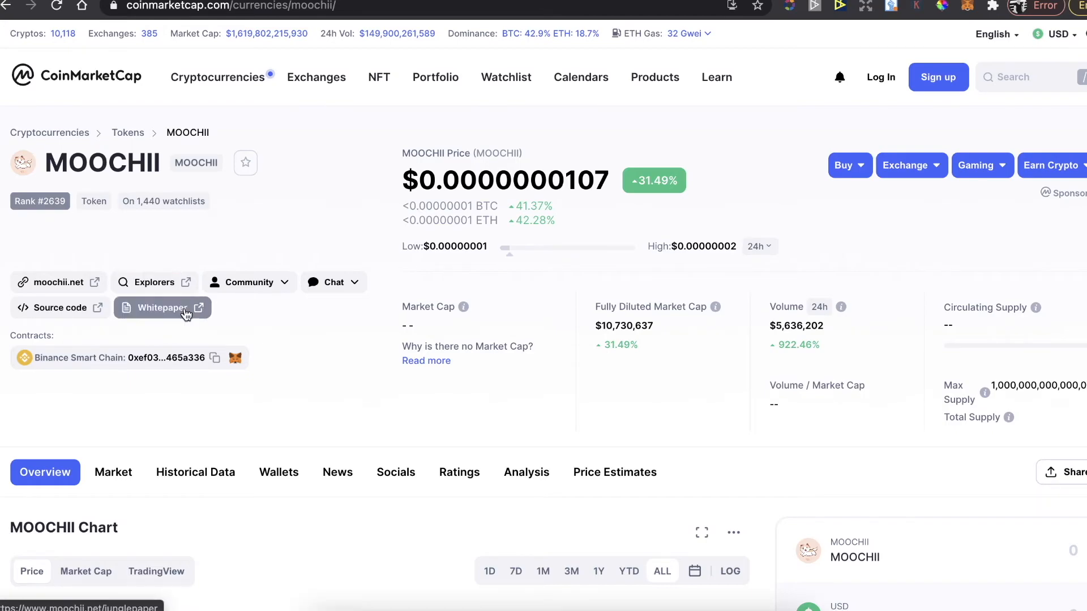
left_click(215, 358)
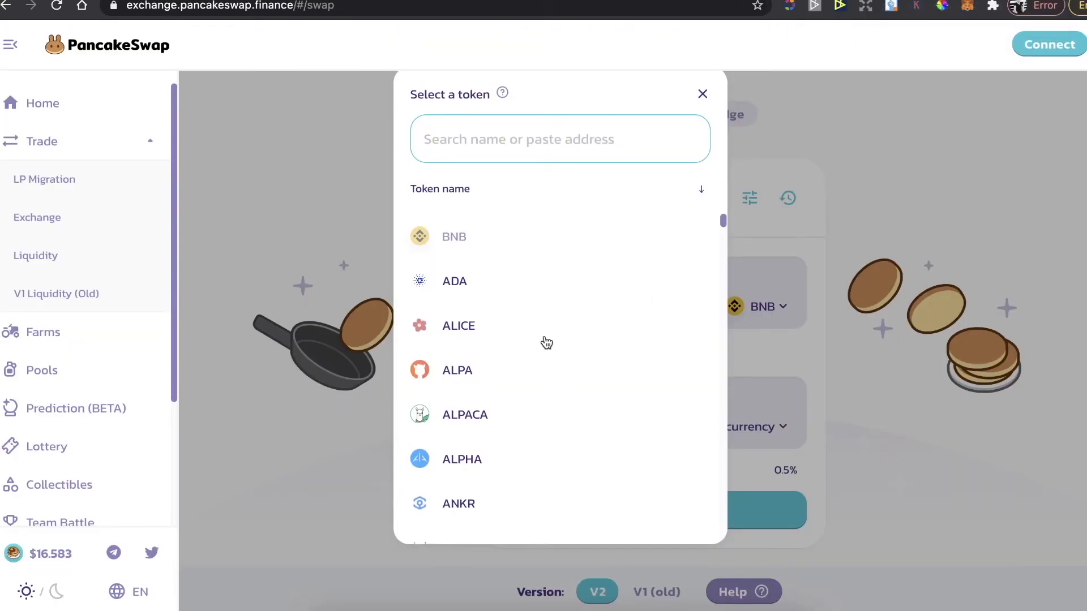
type("F652FCE3a0eFfce3796A68eb978b465a336")
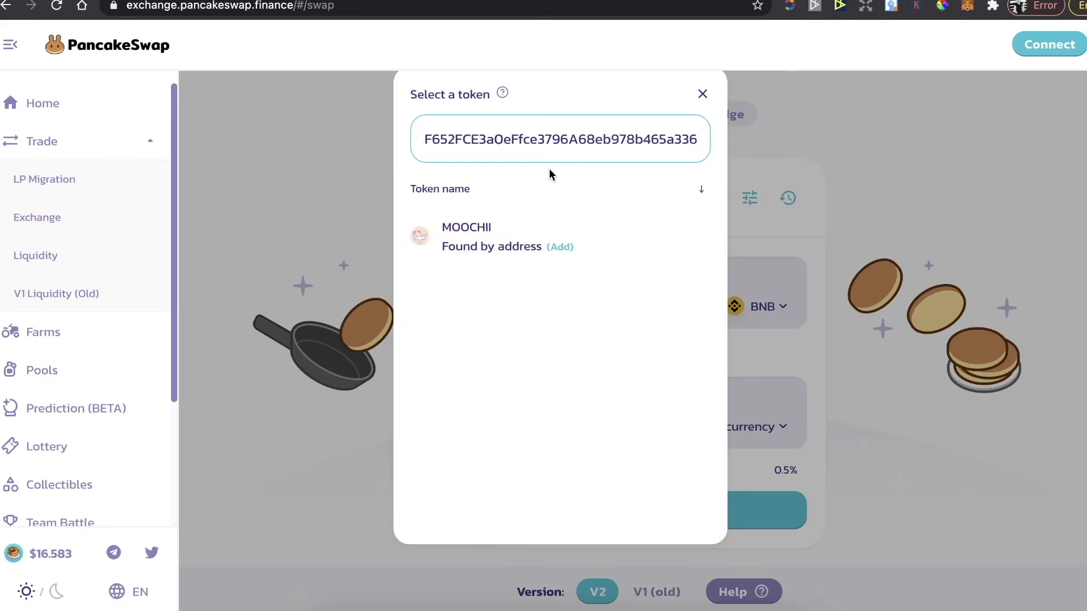
left_click(465, 237)
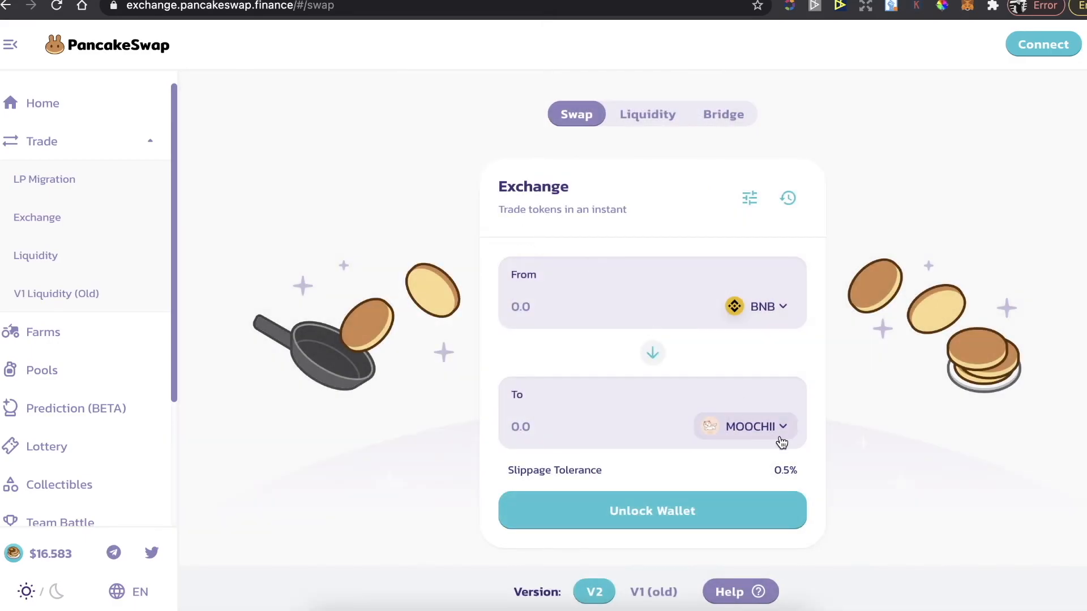
mouse_move(556, 428)
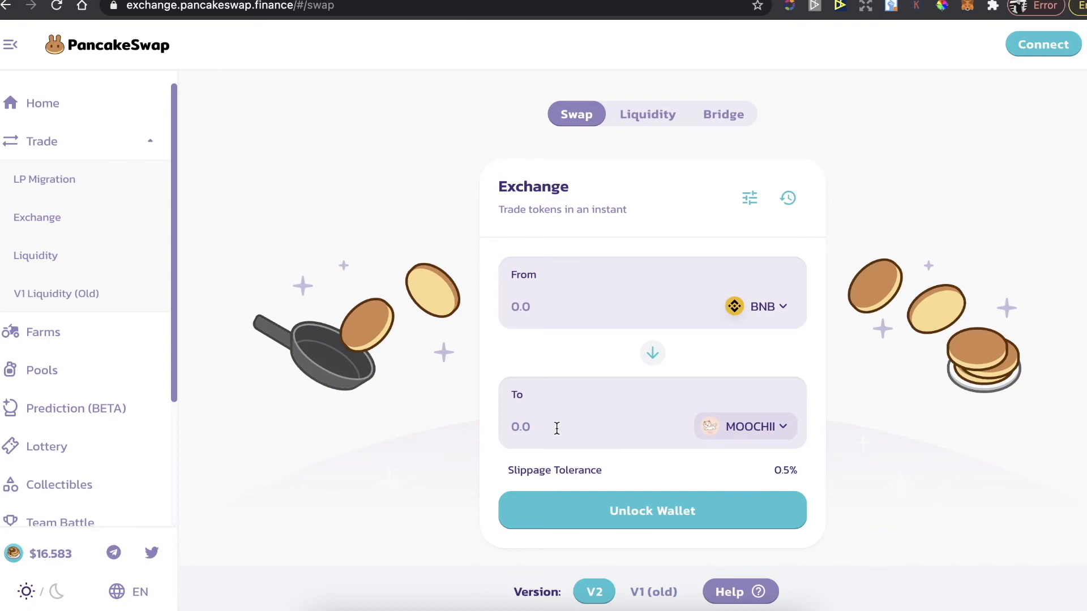
mouse_move(976, 21)
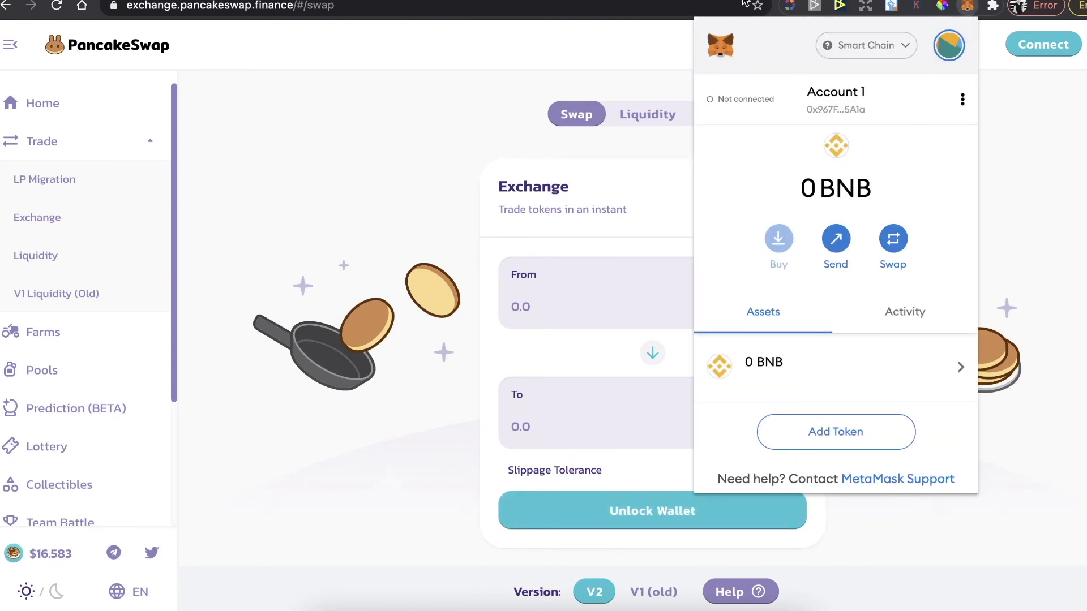
mouse_move(777, 239)
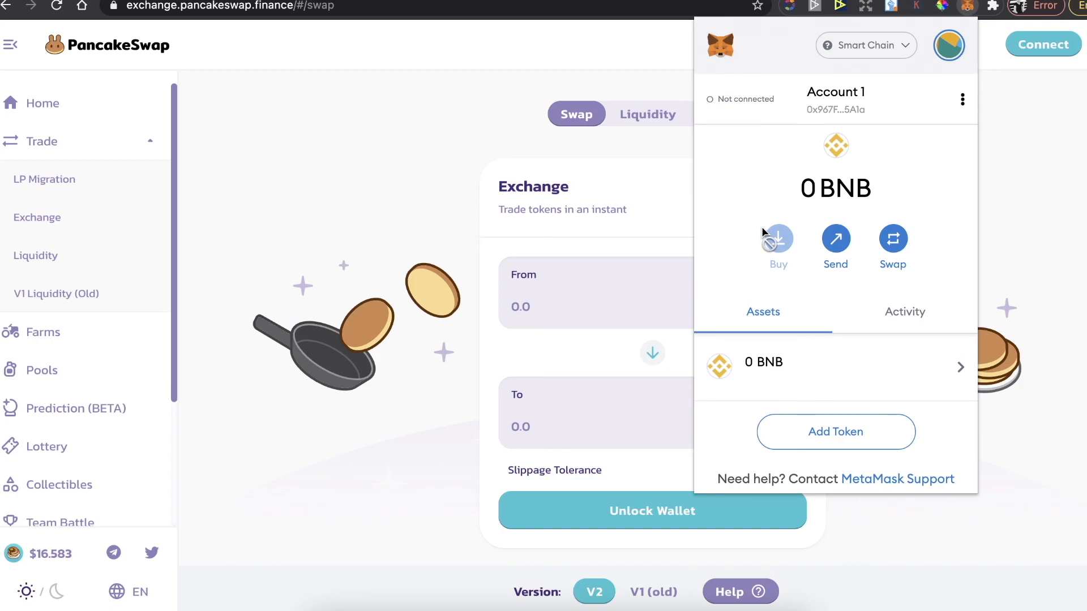